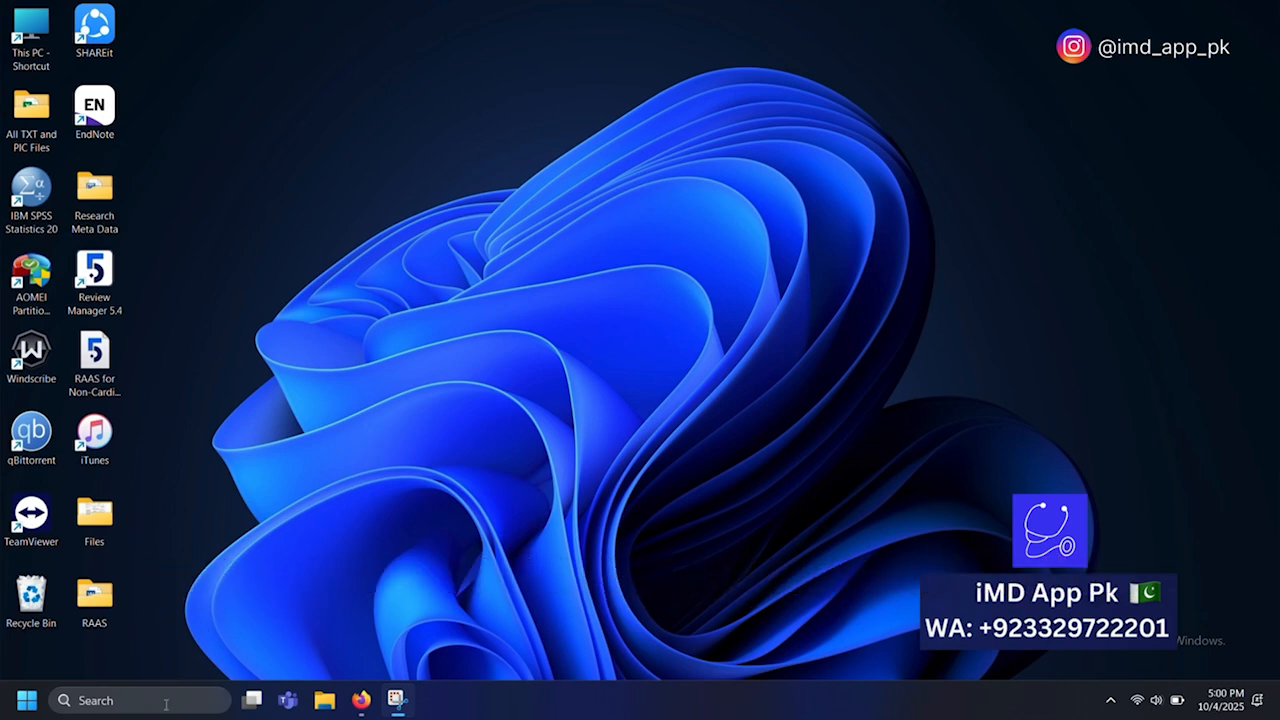
- Check in Task Manager's Performance page that CPU virtualization is Enabled, then close it
text(tas)
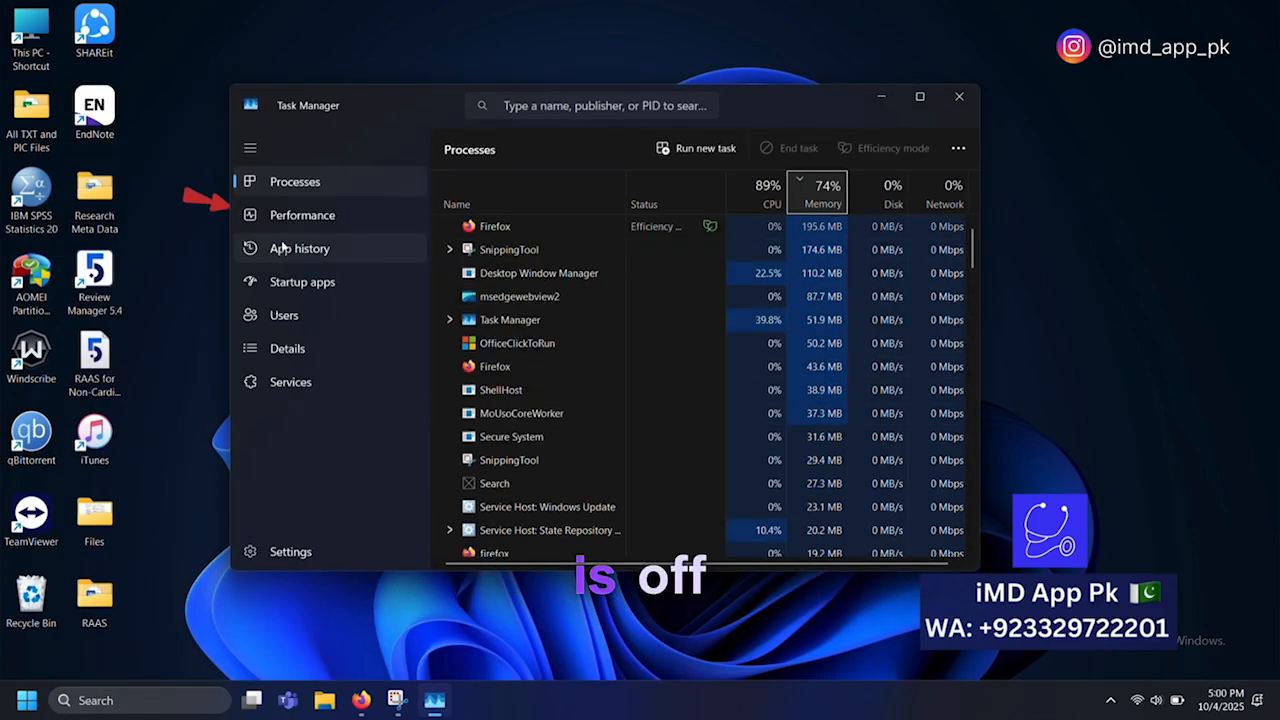
click(302, 214)
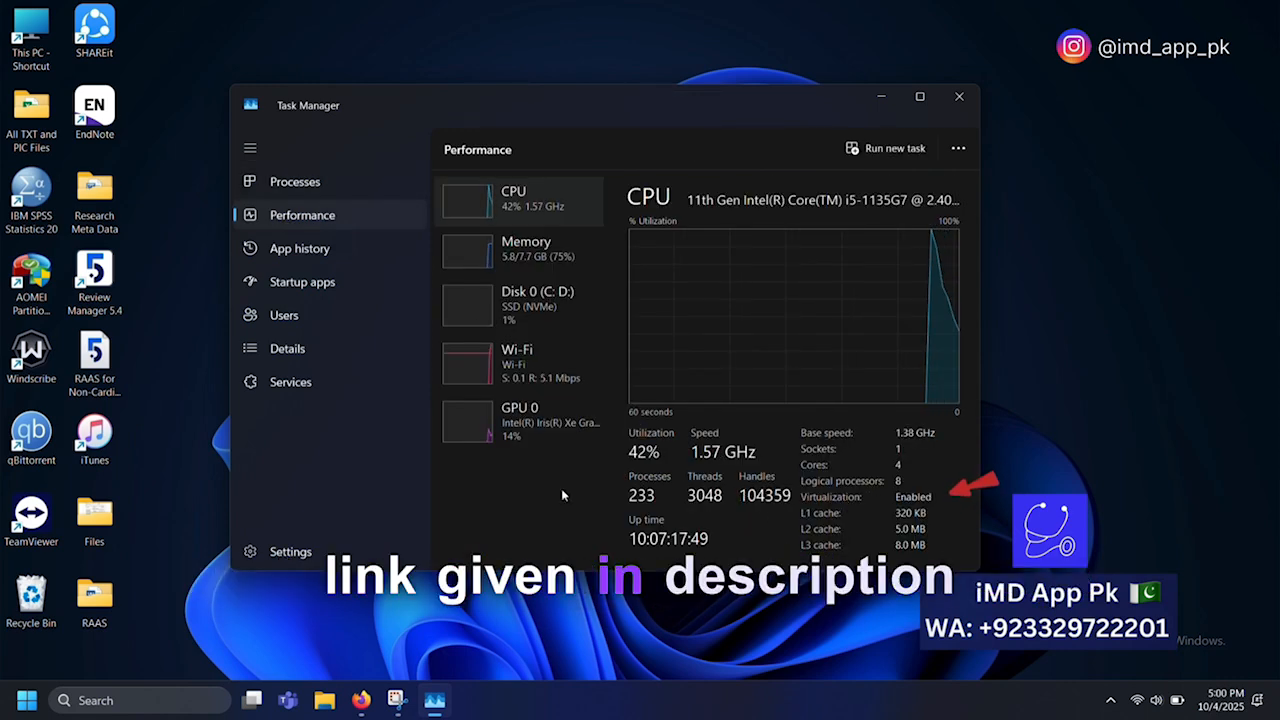
click(960, 96)
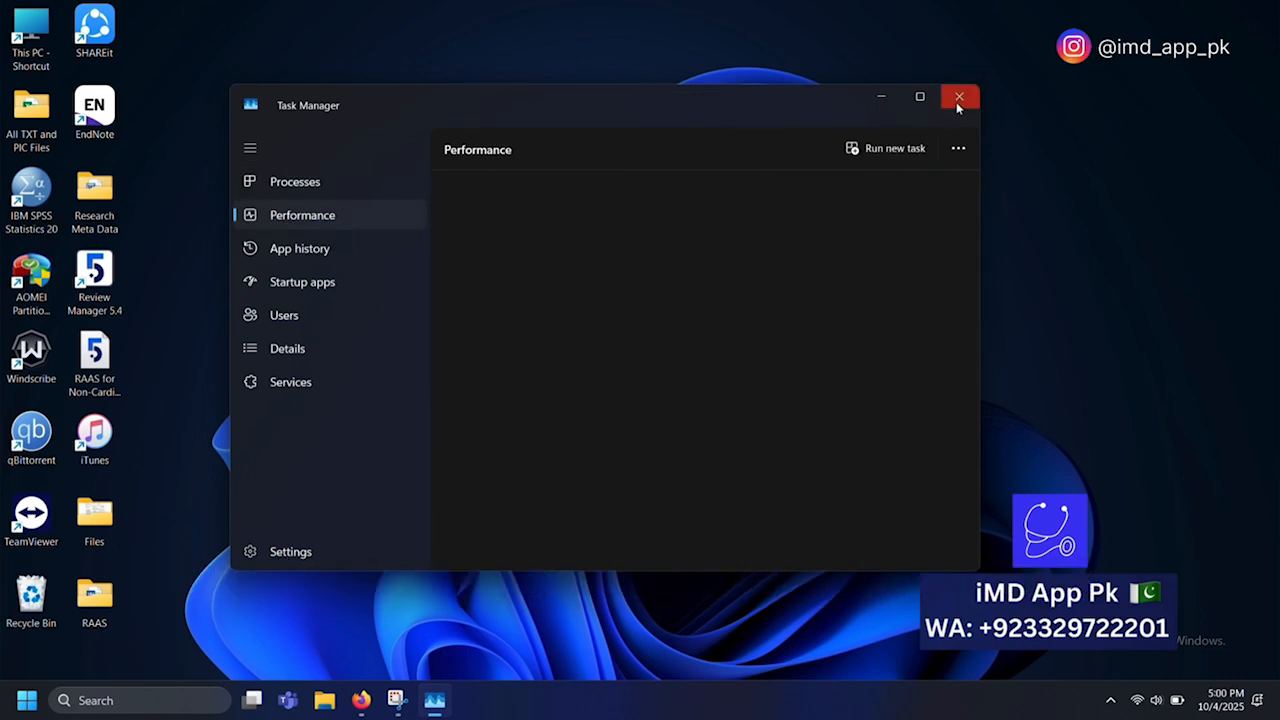
- Search 'memu emulator', download MEmu Play from memuplay.com and install it anyway, skipping the 360 Total Security offer
click(958, 96)
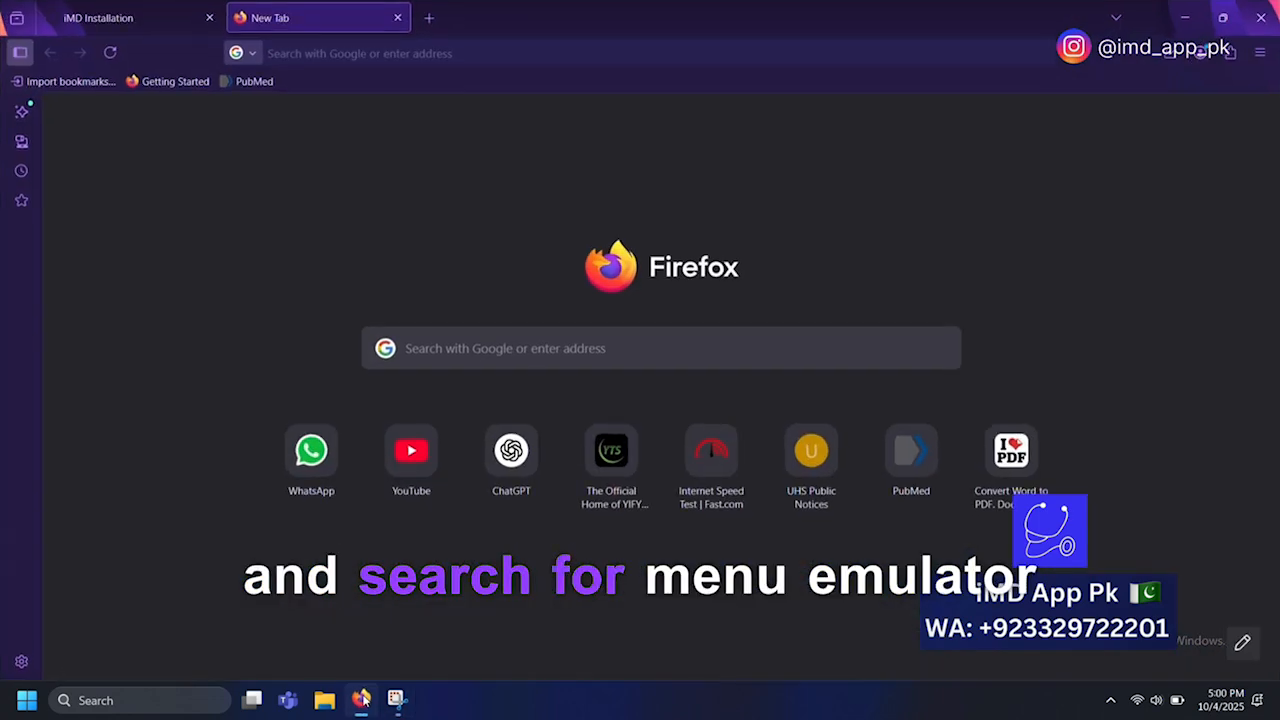
text(memu emulator)
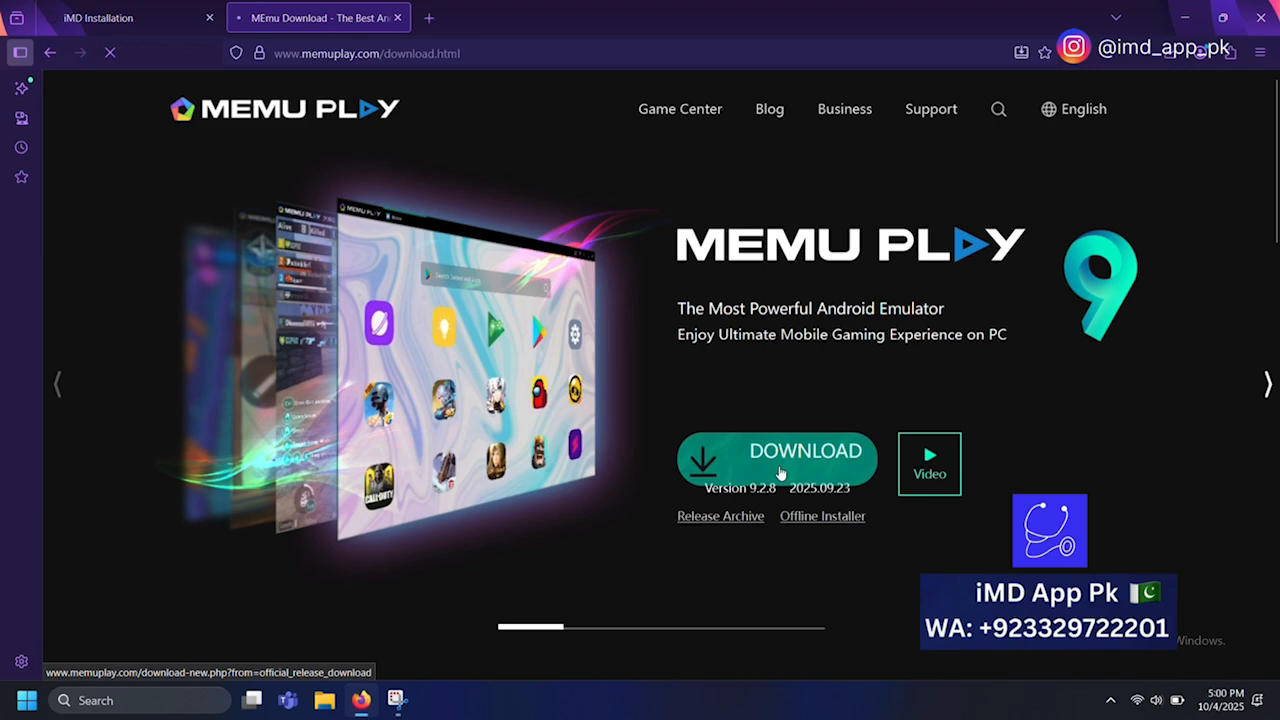
click(778, 450)
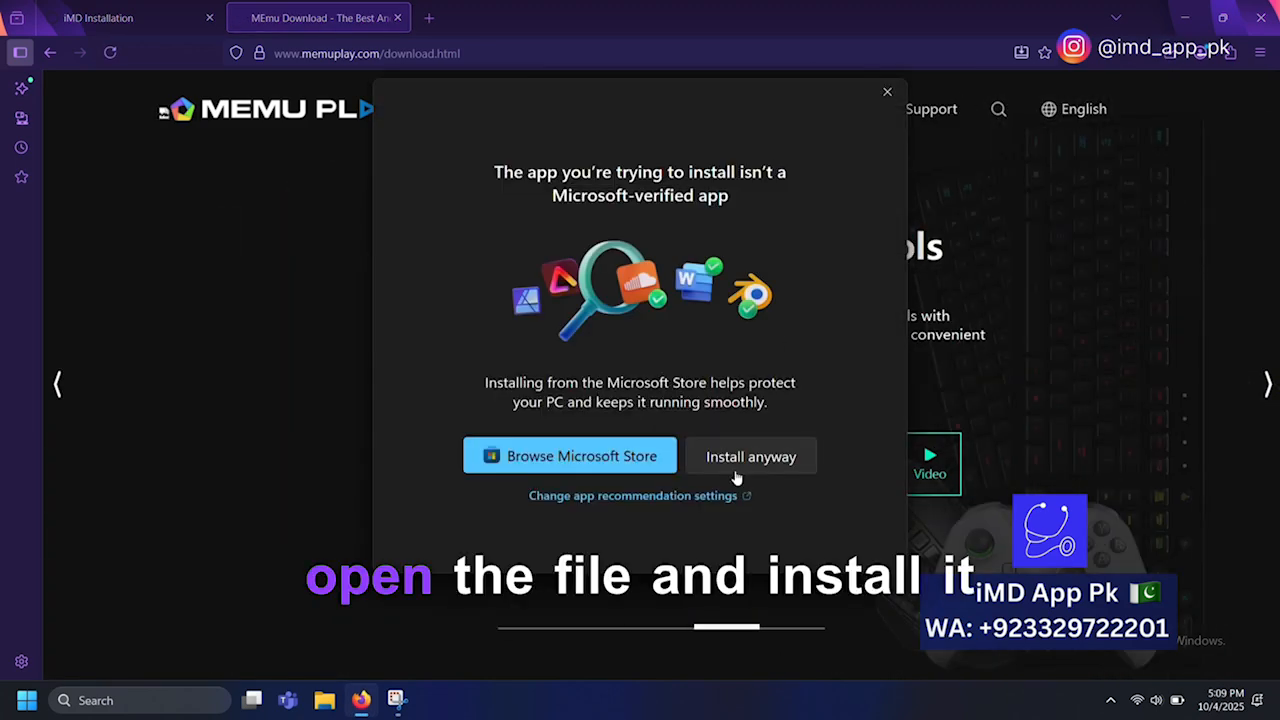
click(752, 456)
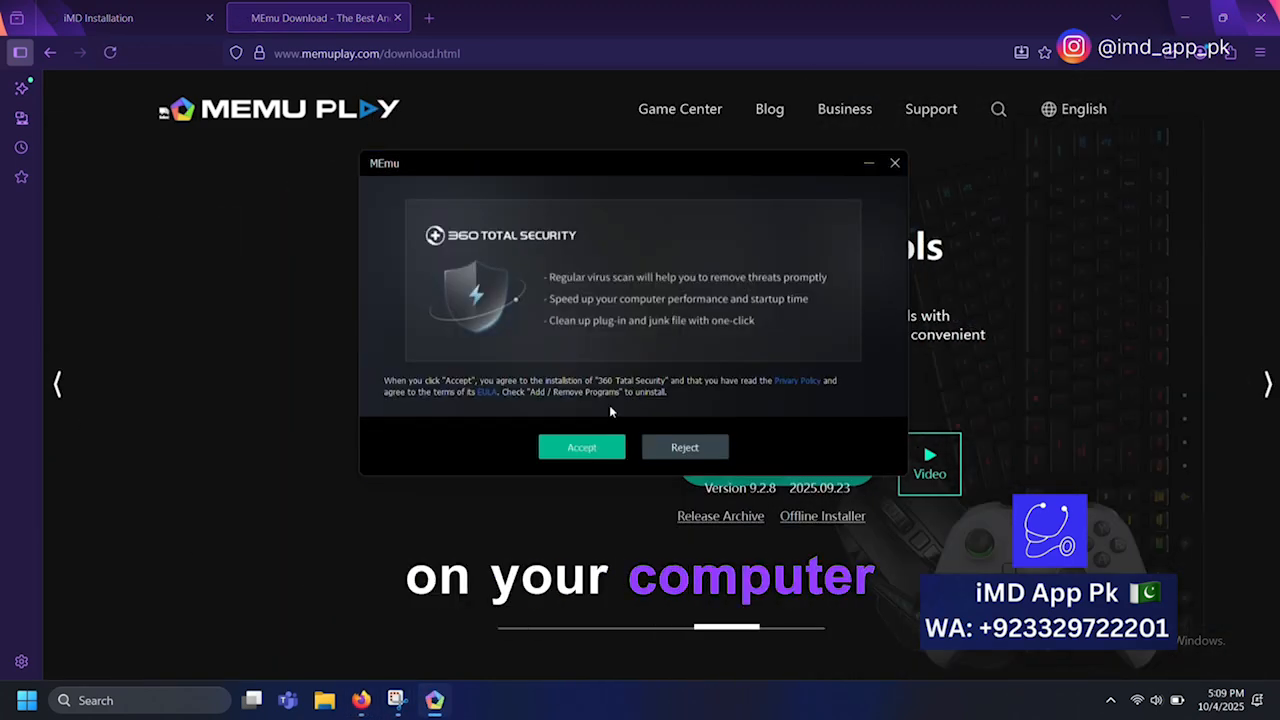
click(684, 448)
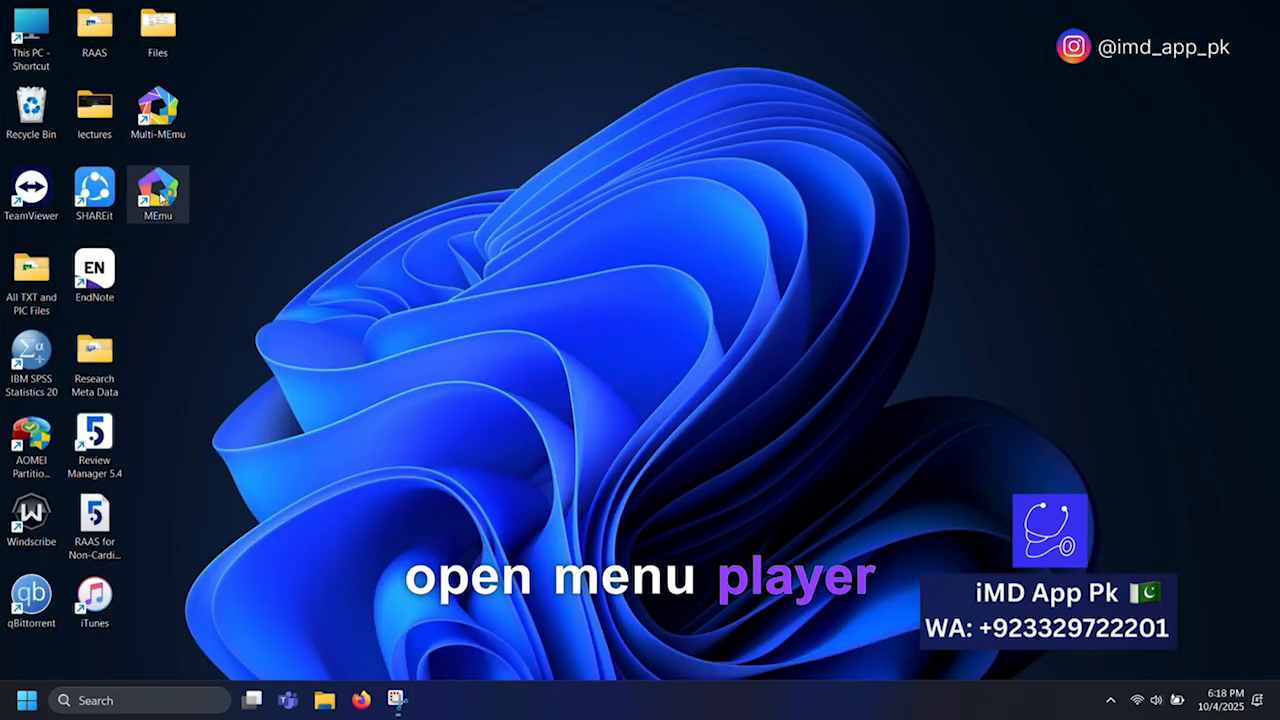
- Launch MEmu, allow firewall access, and search 'imd' in the Play Store to install iMD - Medical Resources
double_click(156, 196)
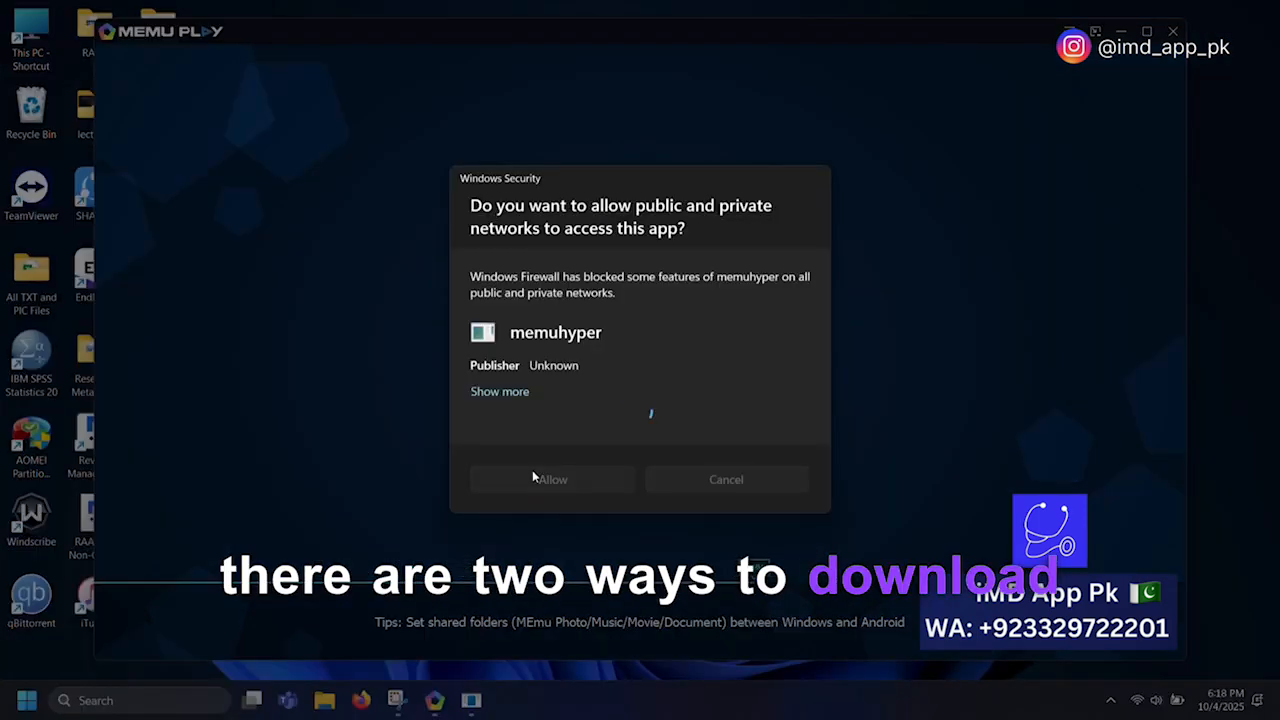
click(552, 480)
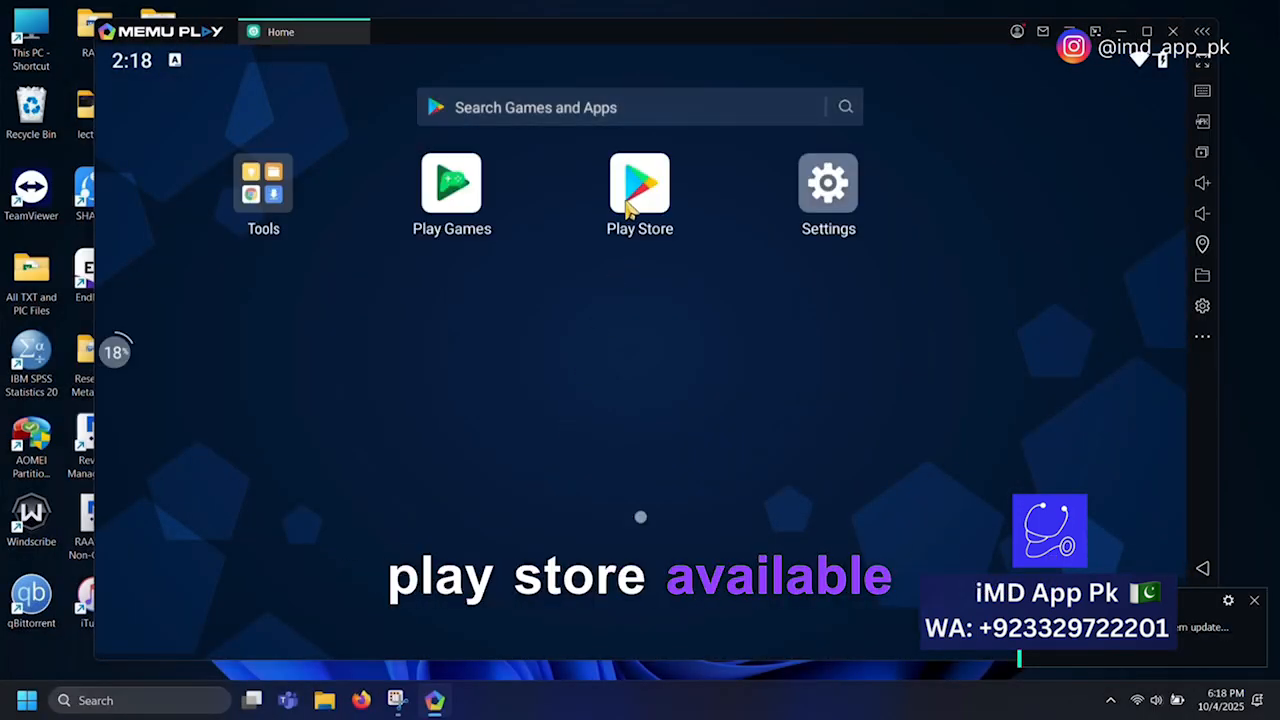
click(640, 184)
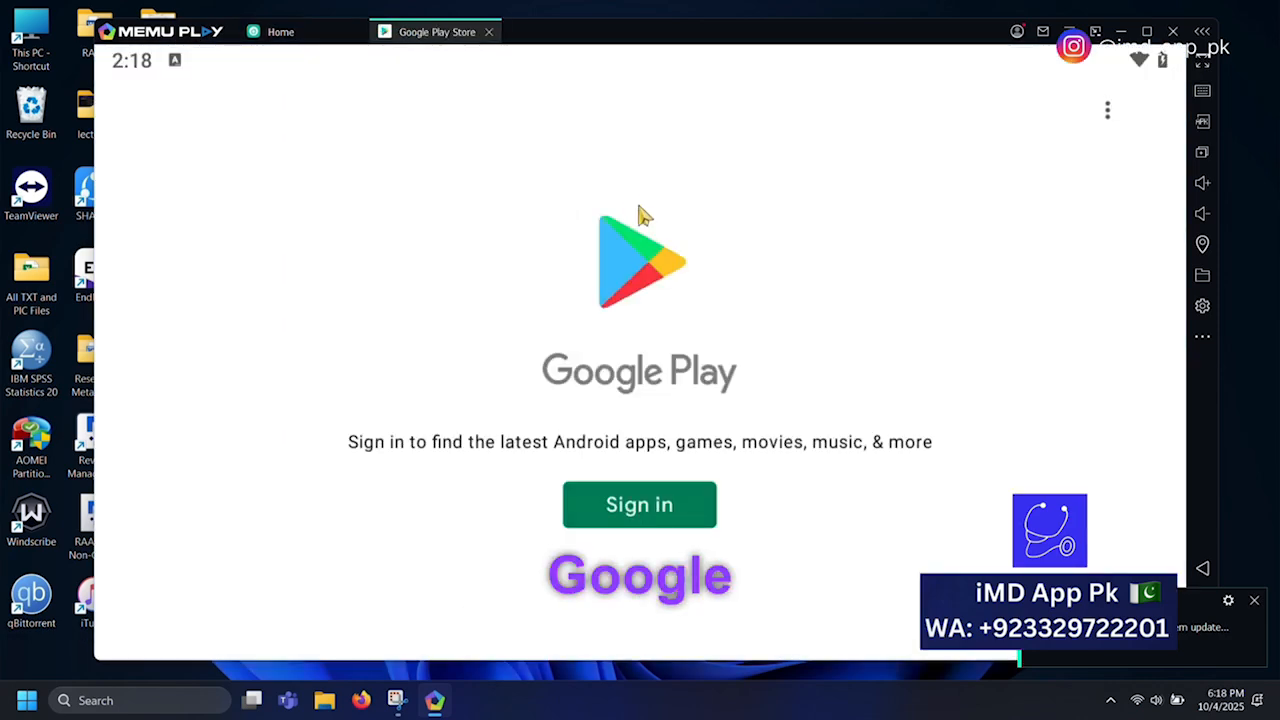
text(imd)
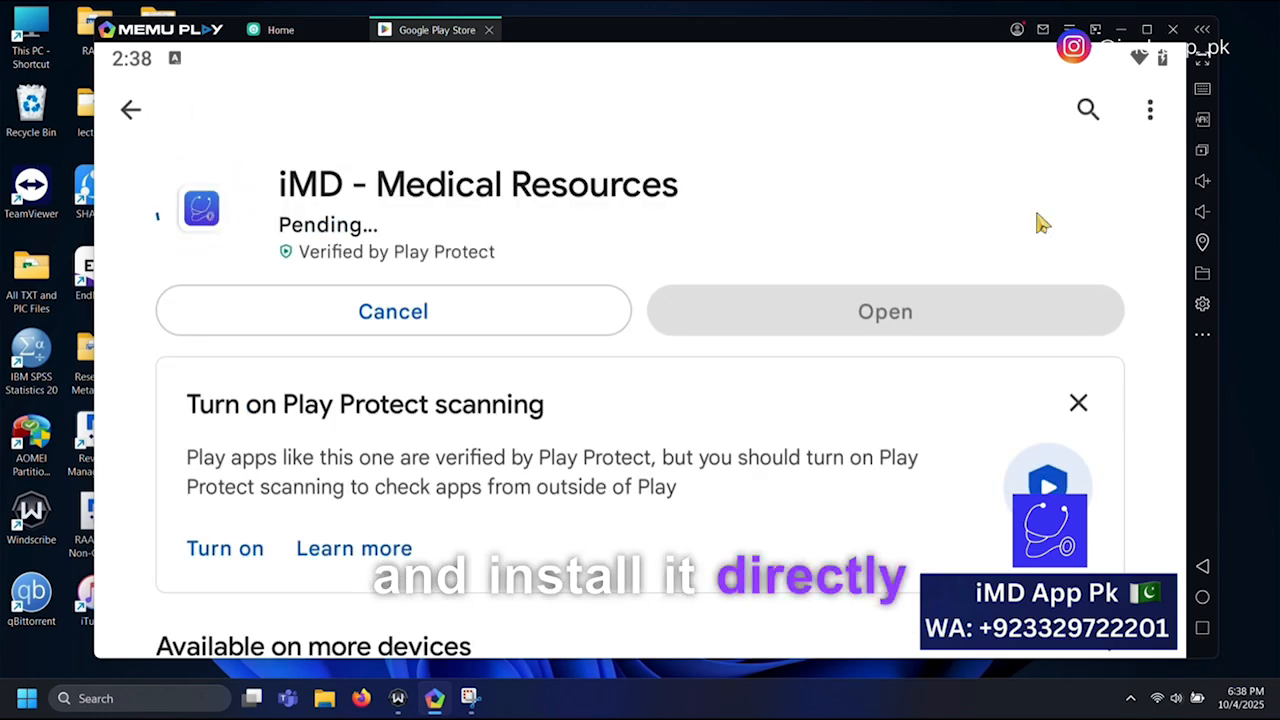
- Open the iMD app from the Play Store, log in, and scroll its Downloads list of question banks
click(884, 312)
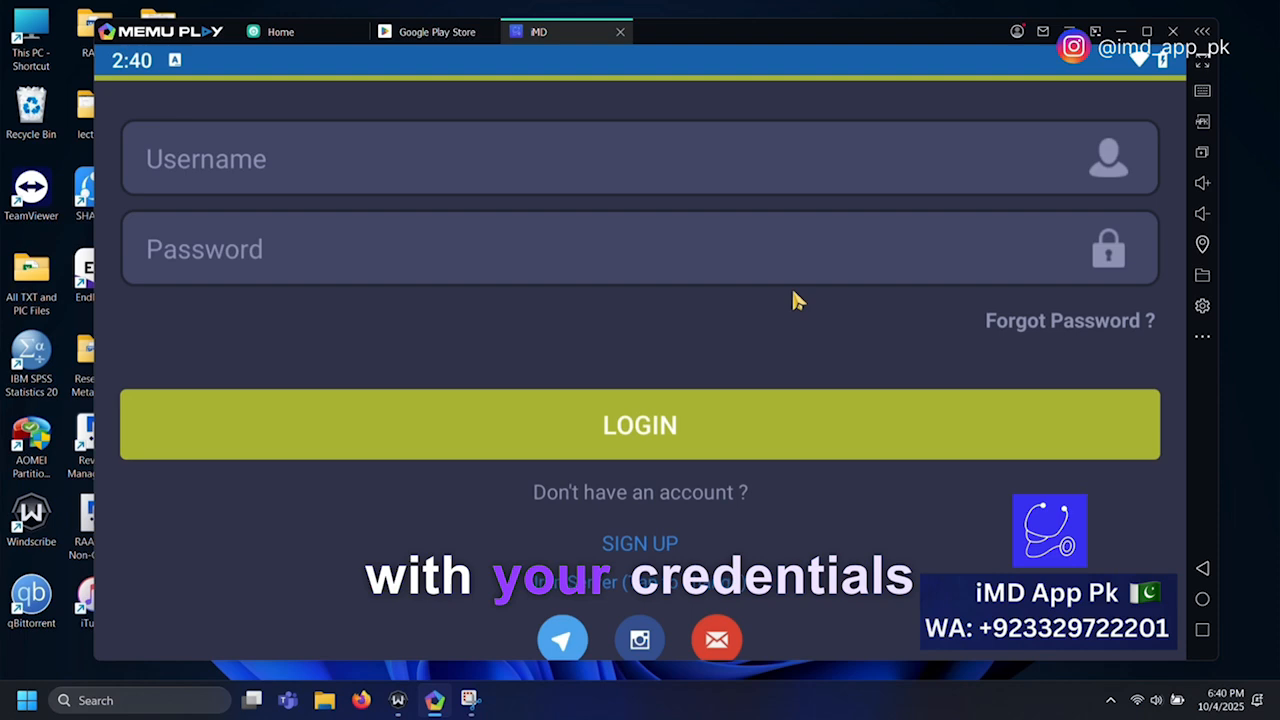
click(640, 424)
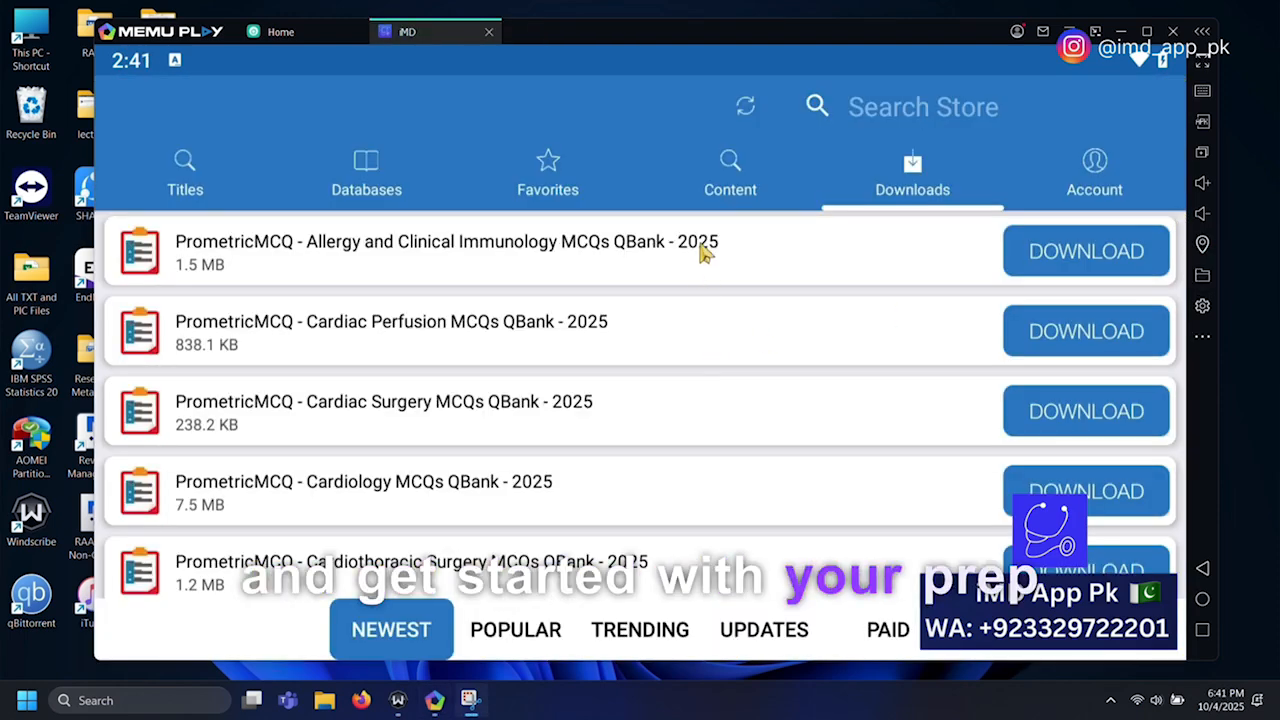
scroll(down, 3)
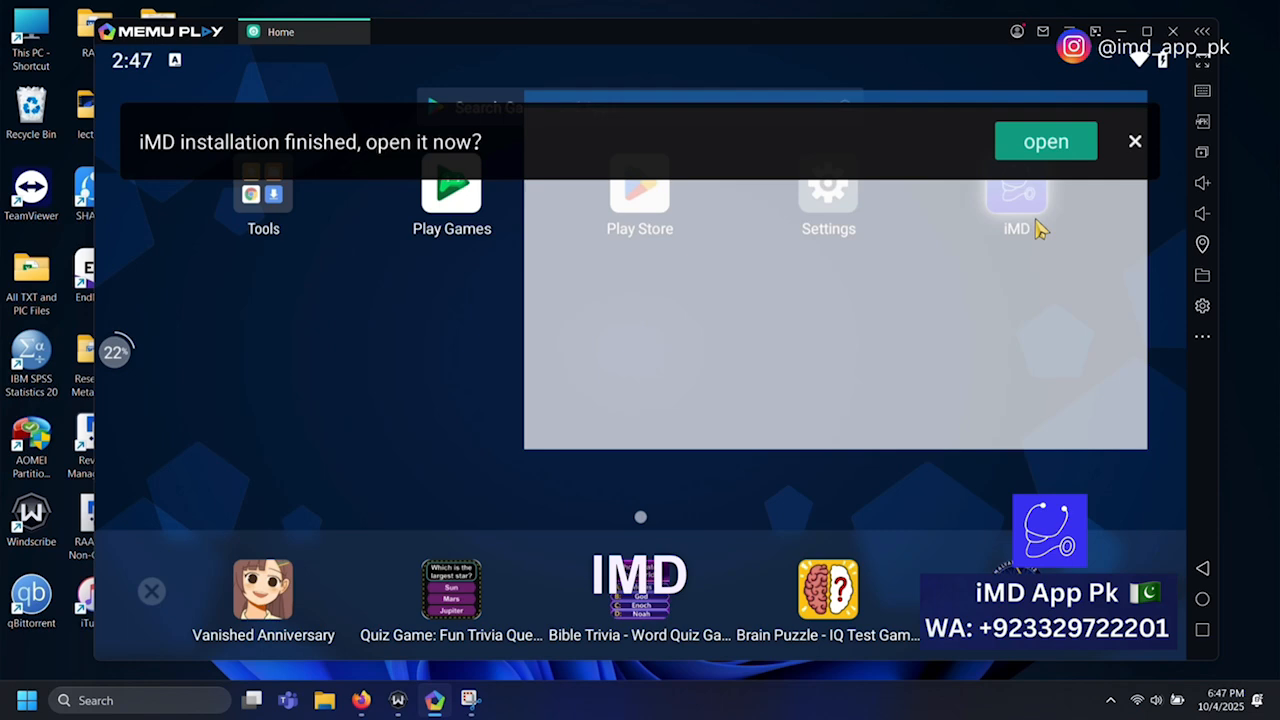
- Accept the 'iMD installation finished' prompt to open iMD at its login screen
click(1044, 140)
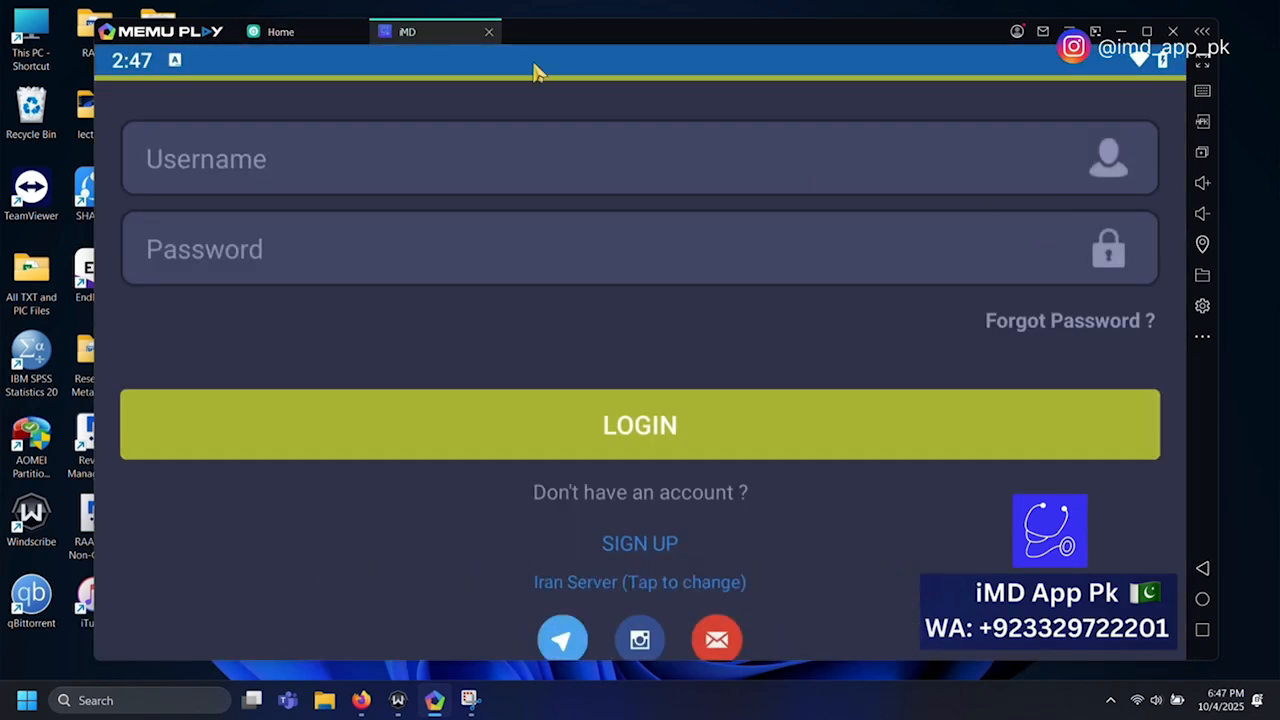